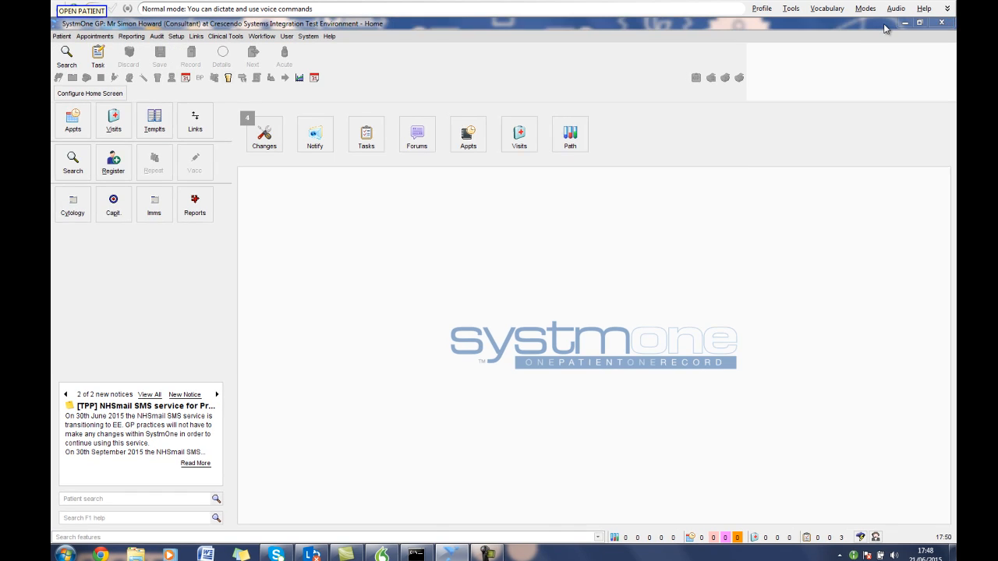
Step: Search for surname 'Brown' and open the matching patient's record in a consultation
click(82, 10)
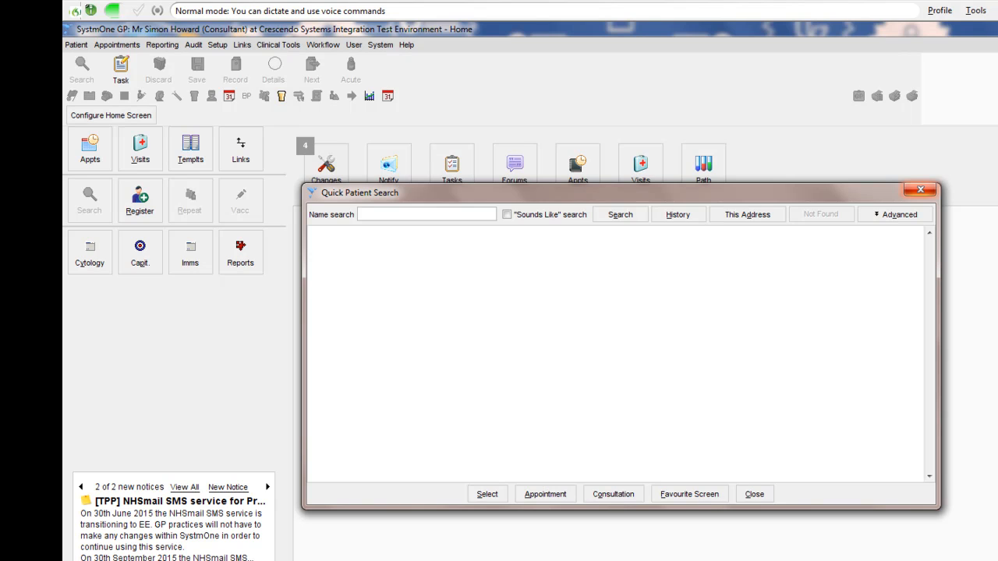
text(Brown)
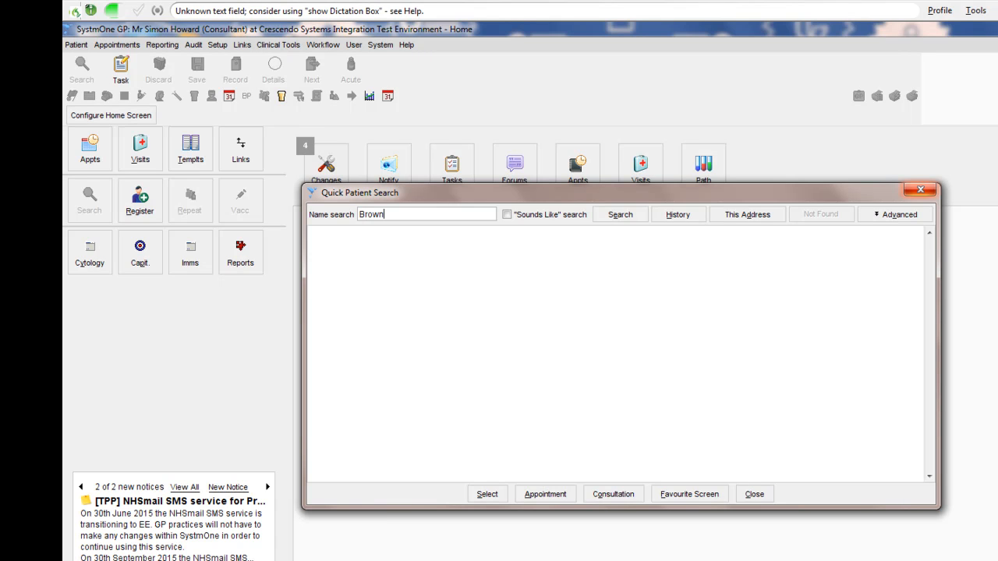
click(620, 213)
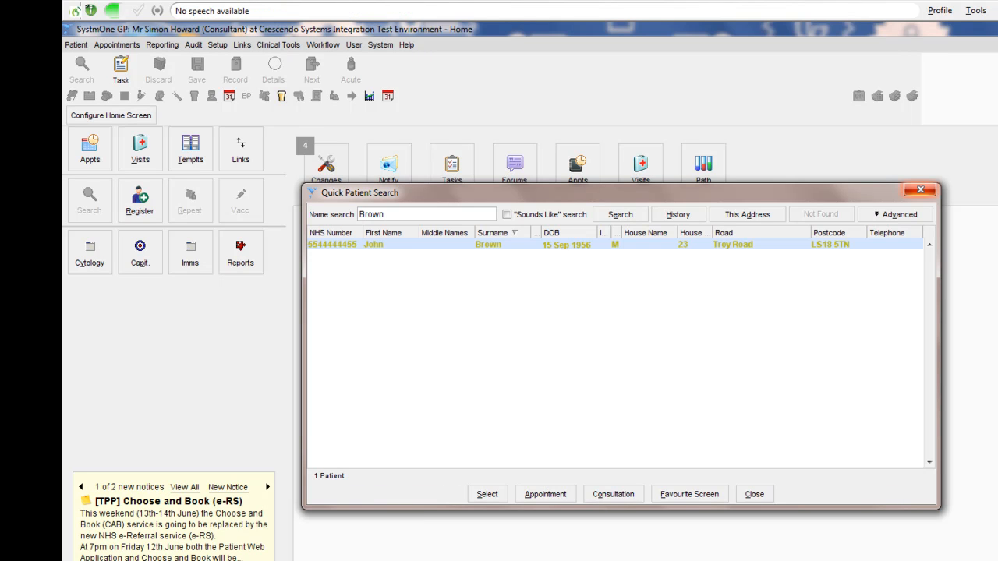
click(613, 493)
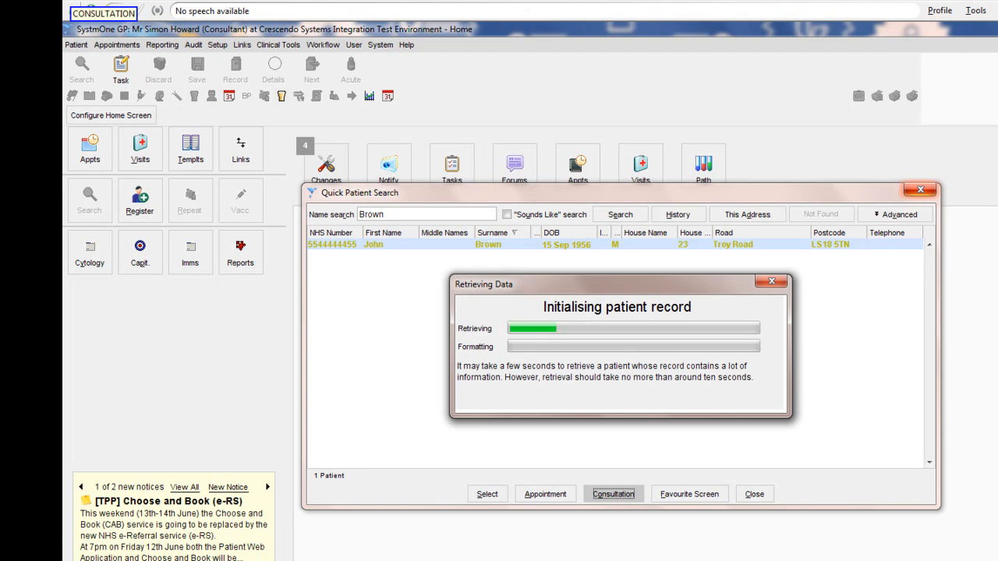
click(612, 493)
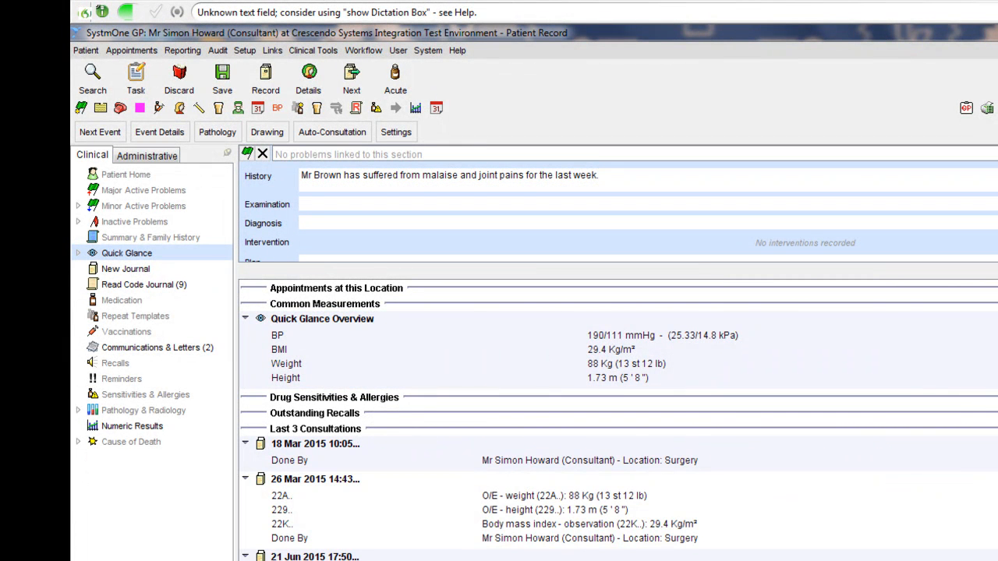
Step: Record rheumatic fever history, splinter haemorrhages, streptococcal cultures, aortic murmurs, BP 120/80 and heart rate 88
text(He is known to have had rheumatic fever in the past)
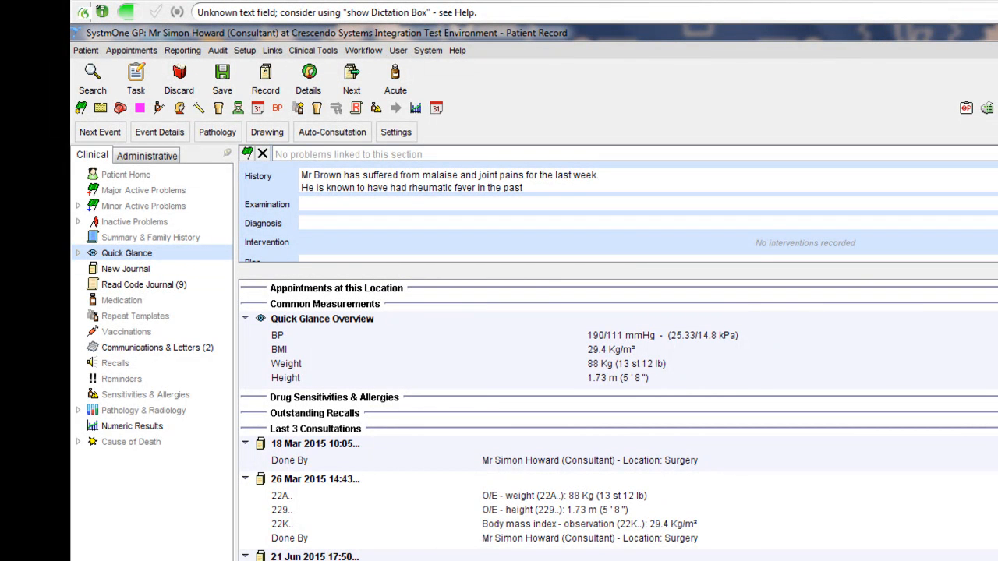
text(splinter haemorrhages of his nail beds and red cells on urine microscopy.)
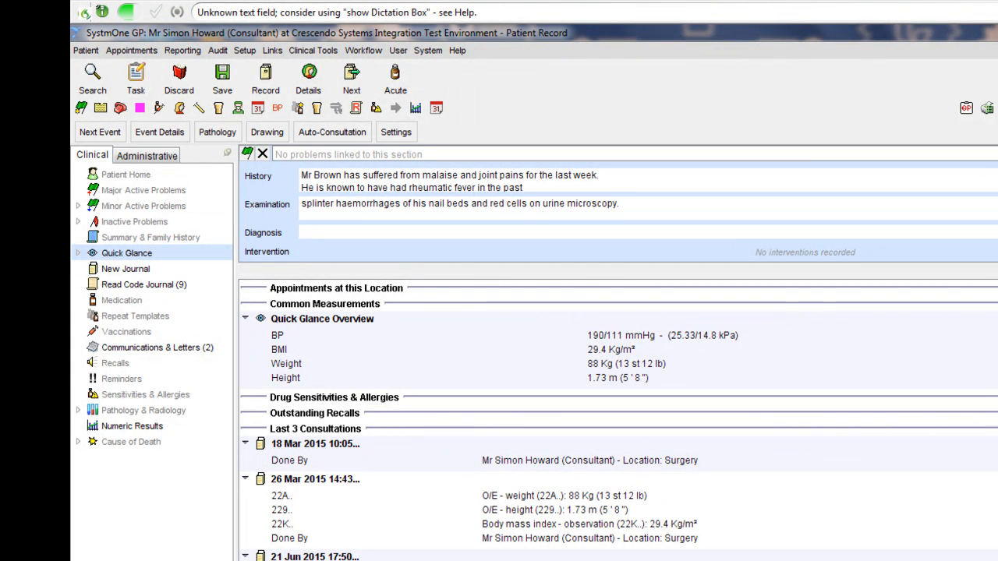
text(Blood cultures confirm streptococcus viridans infection.)
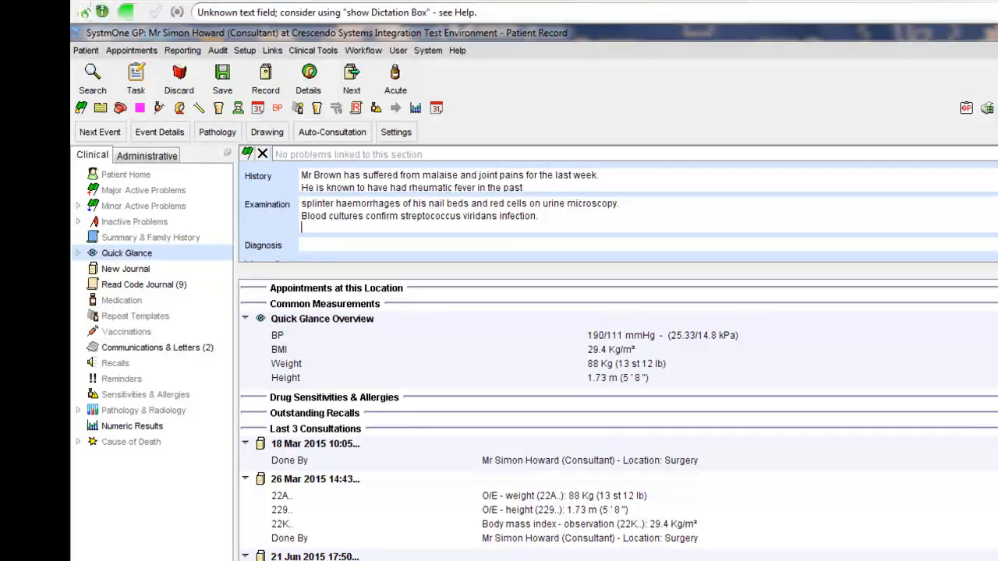
text(Aortic systolic and diastolic murmurs were heard.)
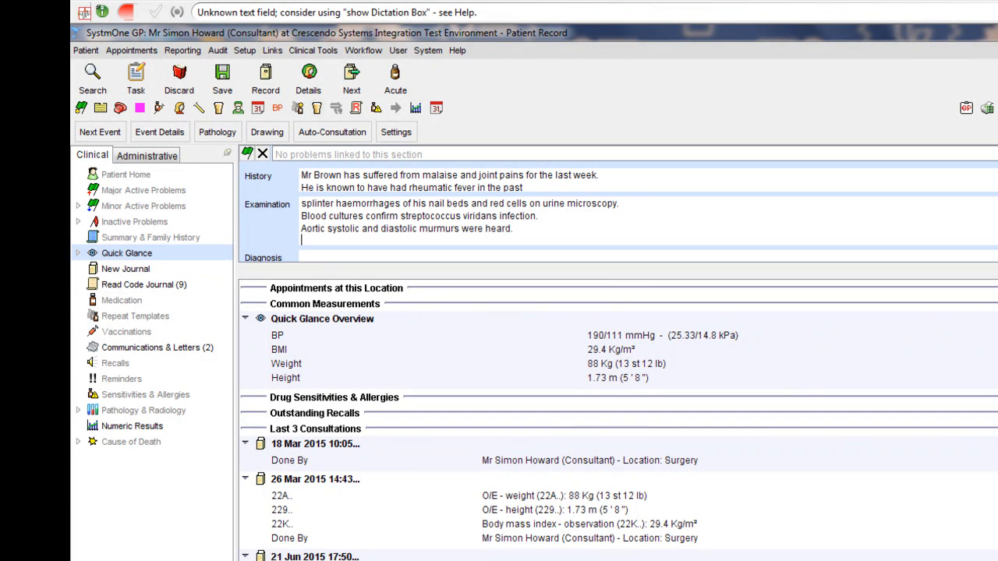
text(BP 1)
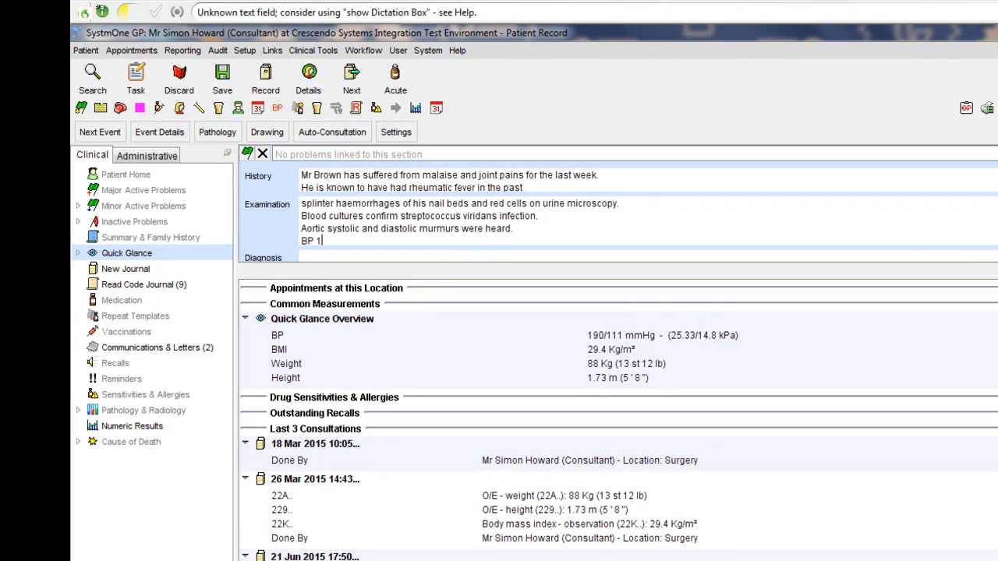
text(20/80)
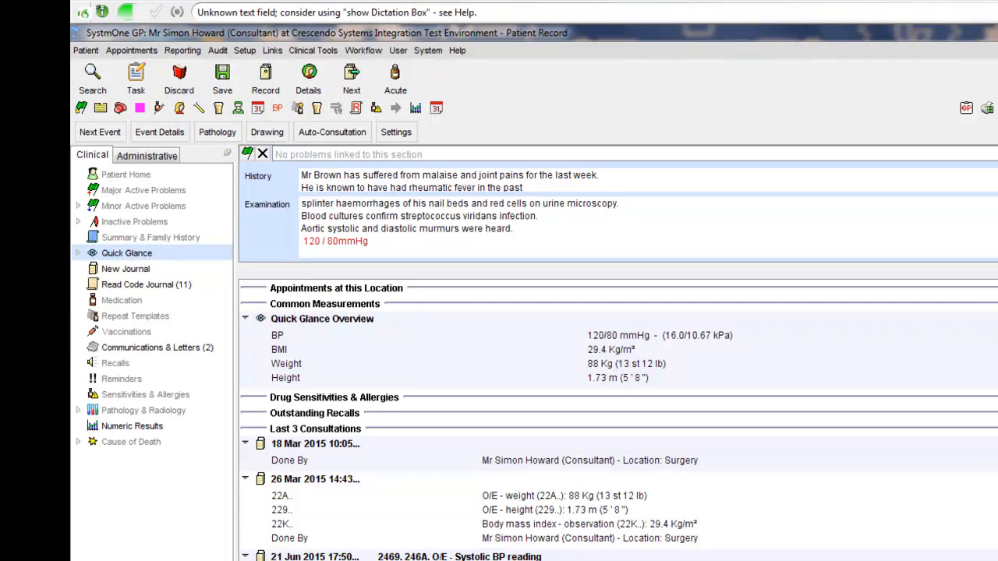
text(heart rate 88 bpm)
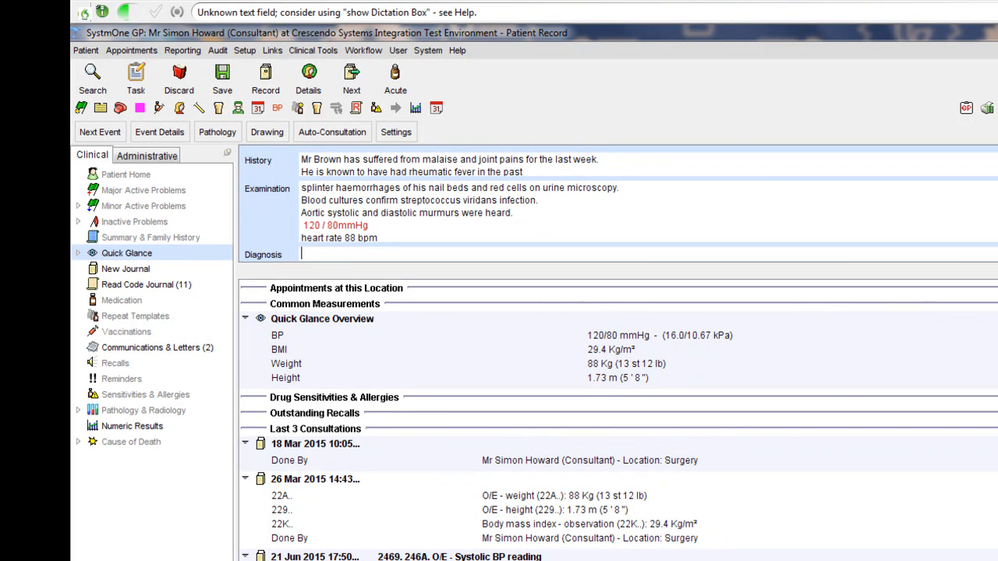
Step: Code diagnoses Subacute bacterial endocarditis (G5101) and Rheumatic aortic stenosis with insufficiency (G122)
text(subacute bacter)
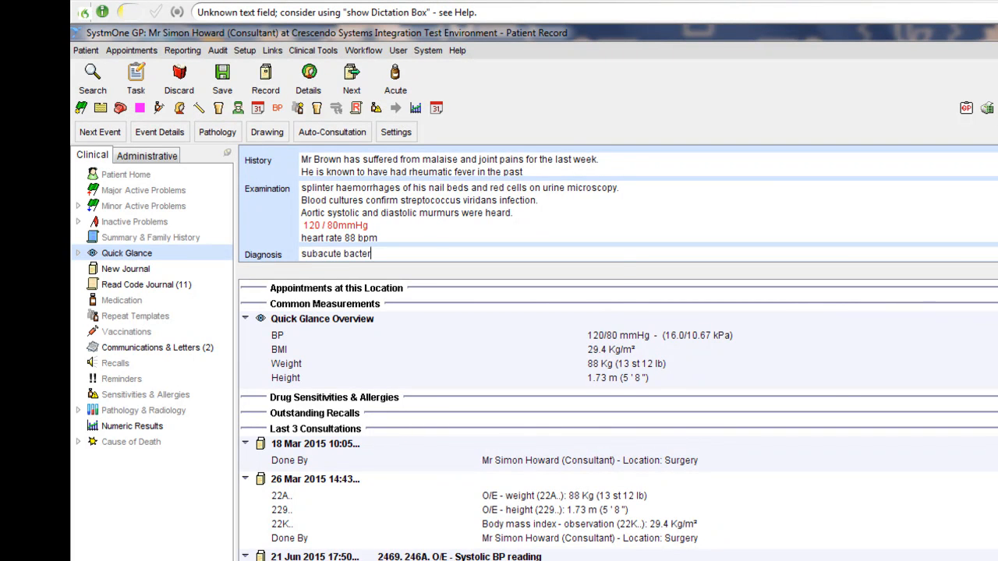
text(ial endocarditis (G5101)
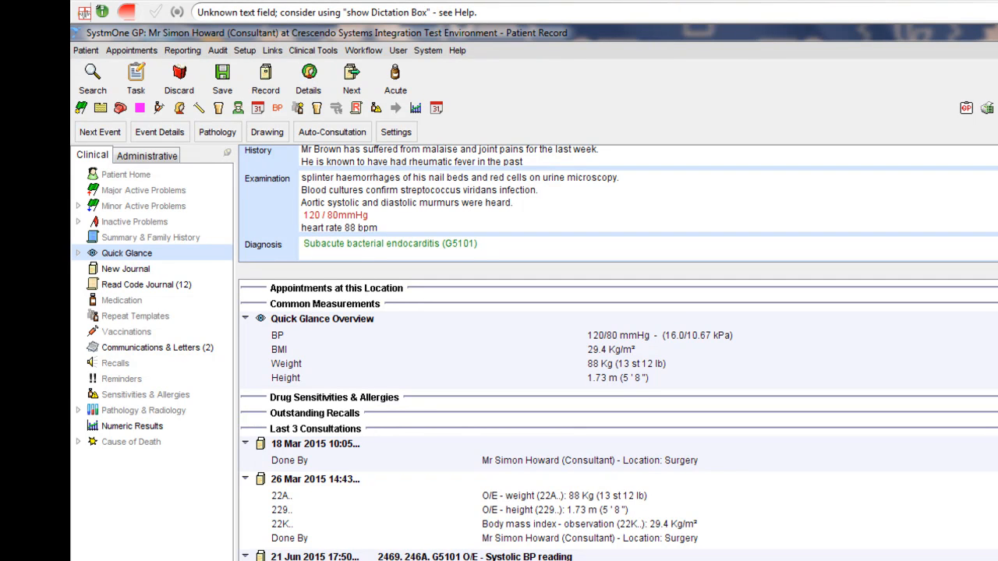
text(rheumatic aortic stenosis with insufficiency)
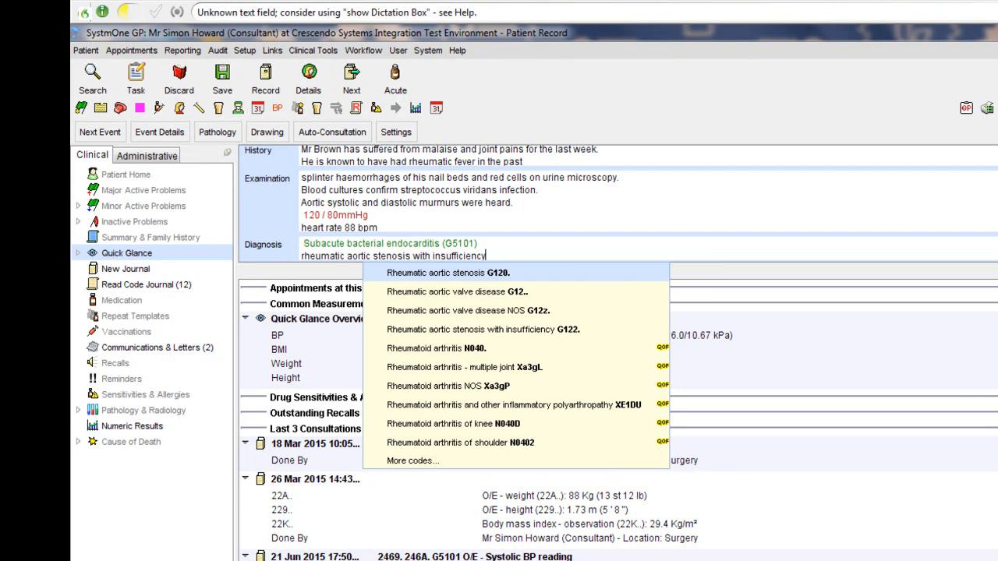
click(483, 329)
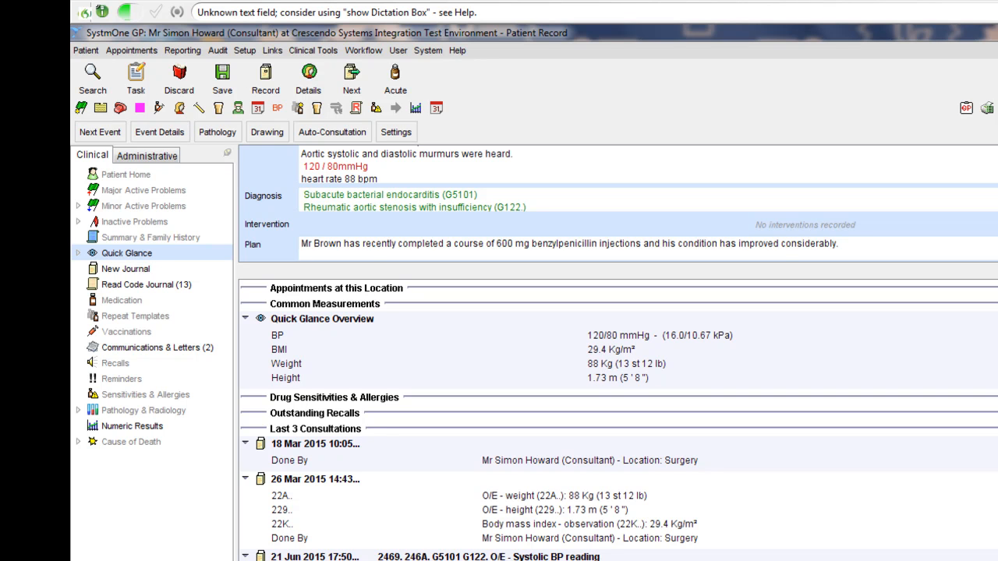
Step: Write the plan noting completed benzylpenicillin and recommending 200 mg aspirin twice daily
text(However, I would recommend that he continues on a course of 200 mg aspirin, twice daily for a fortnight)
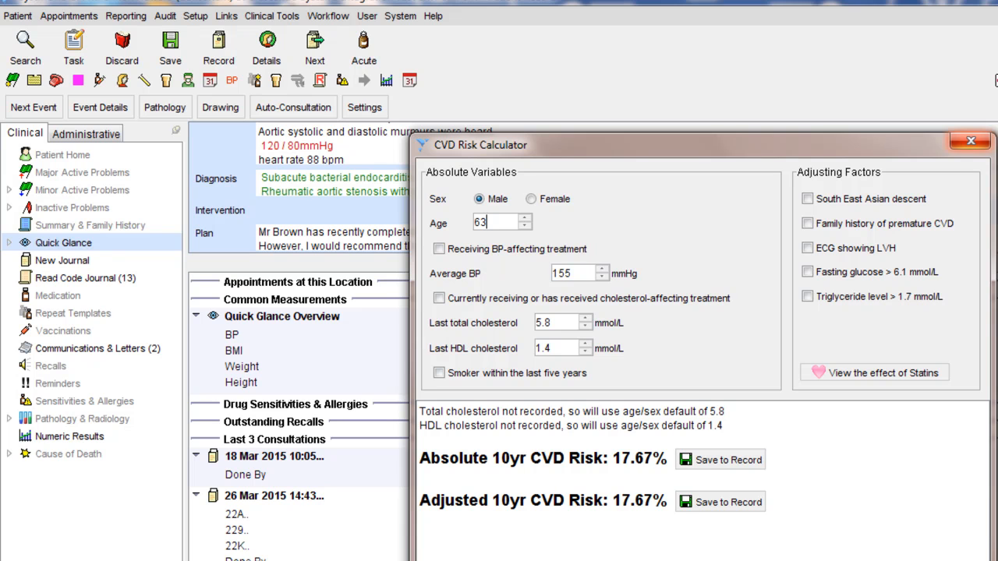
Step: Mark BP-affecting treatment and enter 164, cholesterol 6.5 and 1.7 in the CVD Risk Calculator
click(439, 248)
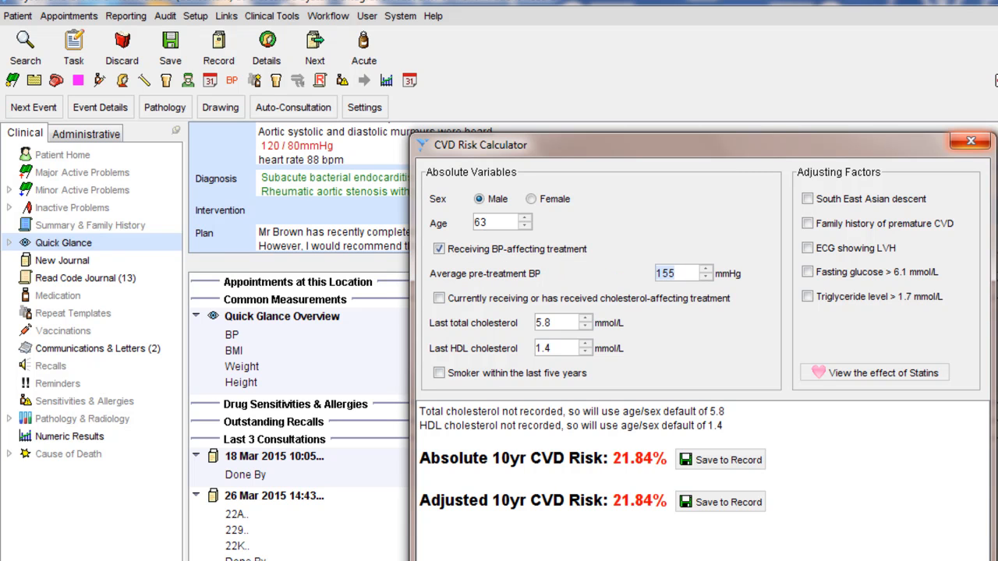
text(164)
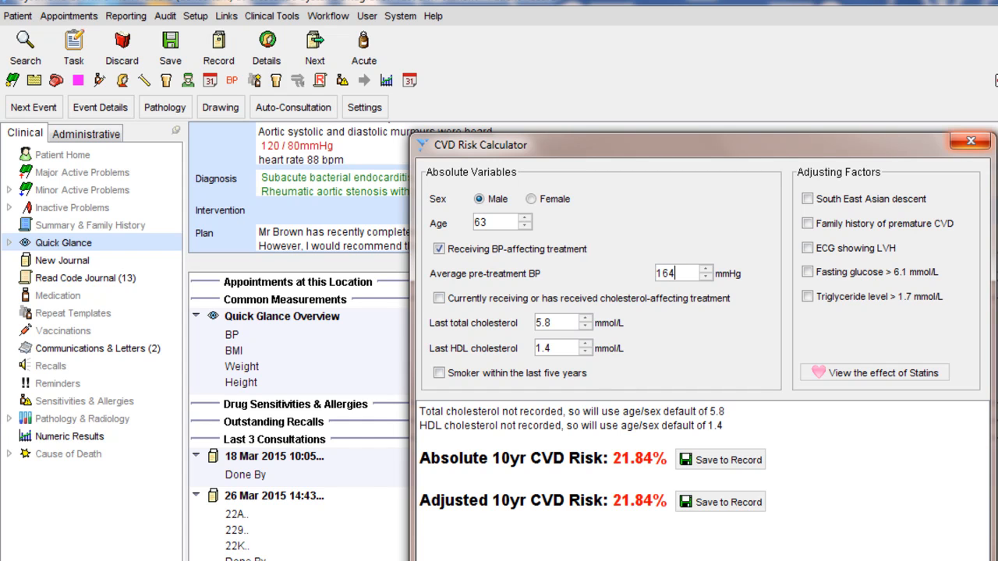
click(553, 323)
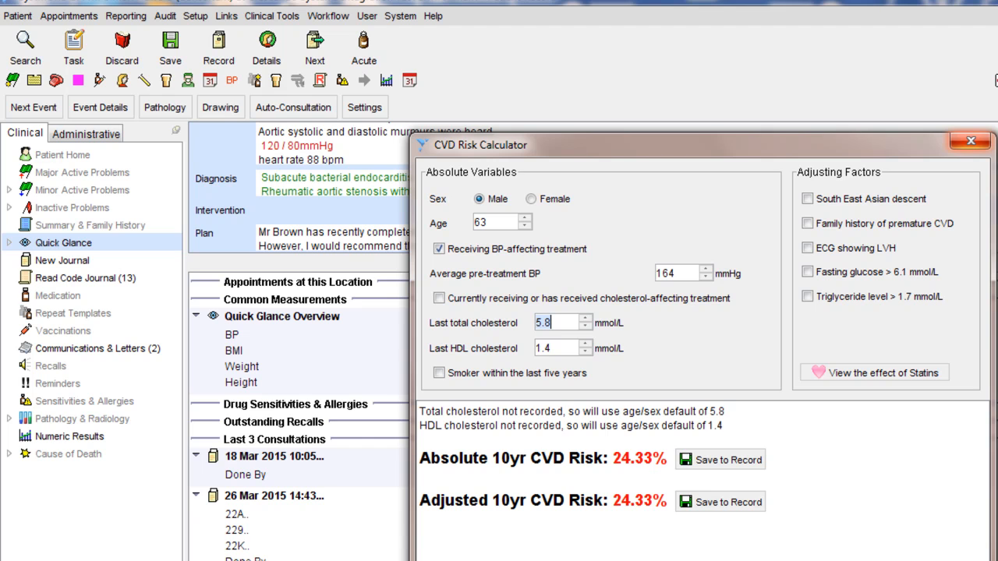
text(6.5)
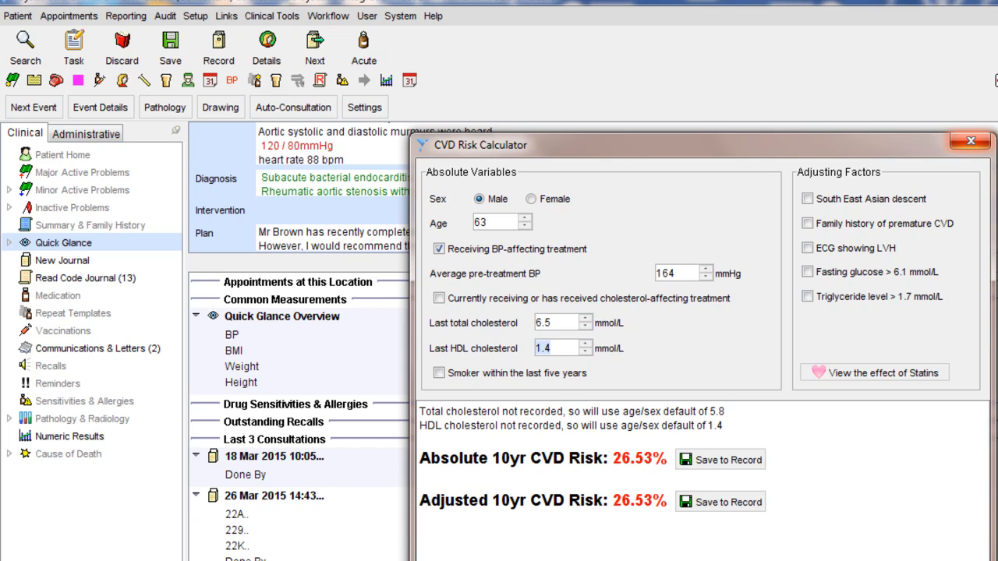
text(1.7)
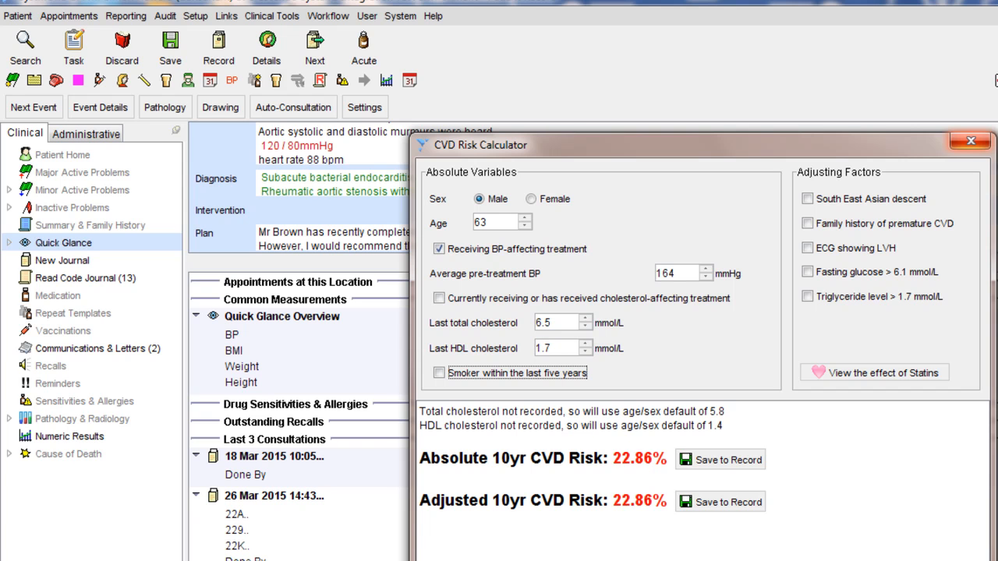
Step: Add smoker and family history of premature CVD, saving absolute and adjusted risks to the record
click(439, 373)
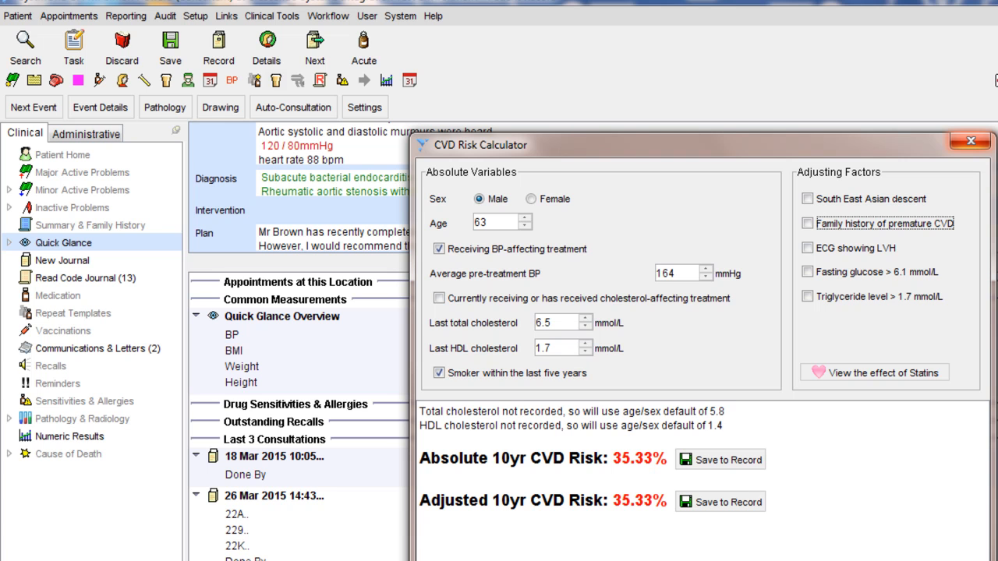
click(808, 223)
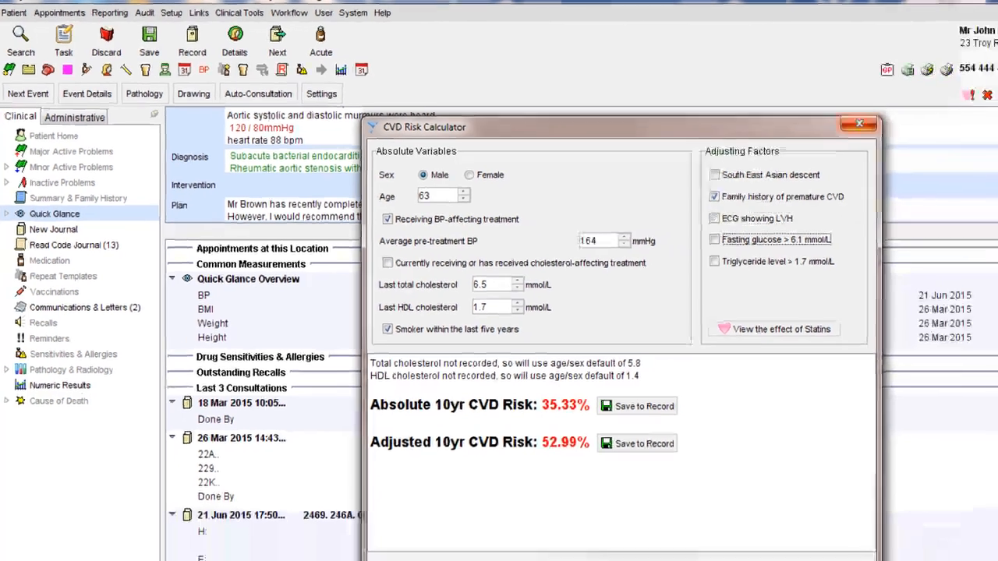
click(781, 328)
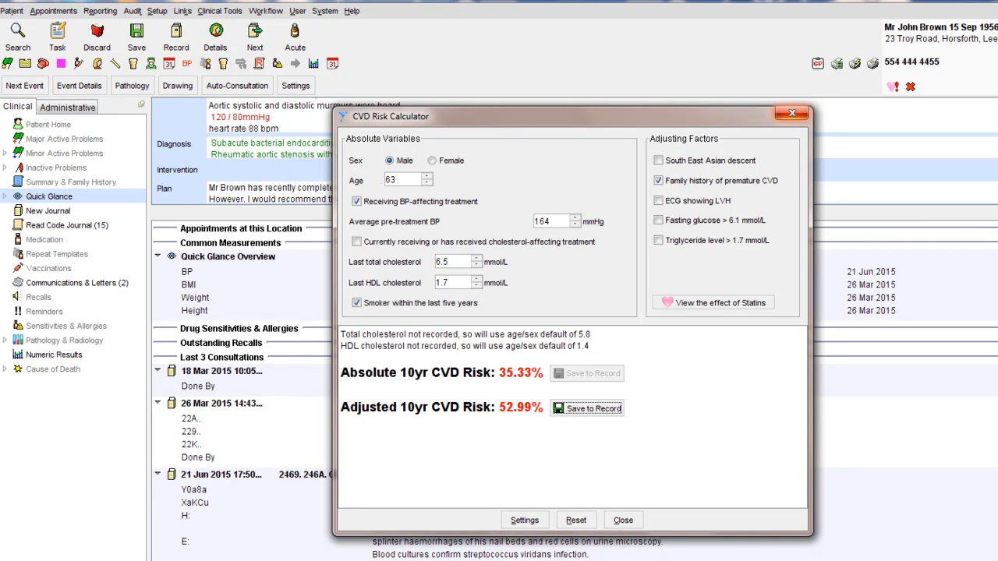
click(586, 407)
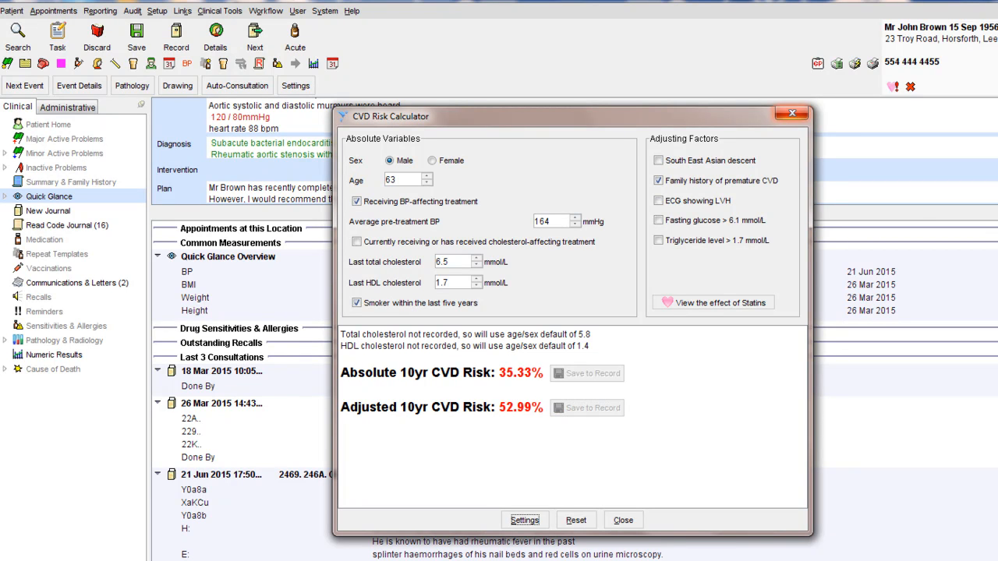
click(622, 520)
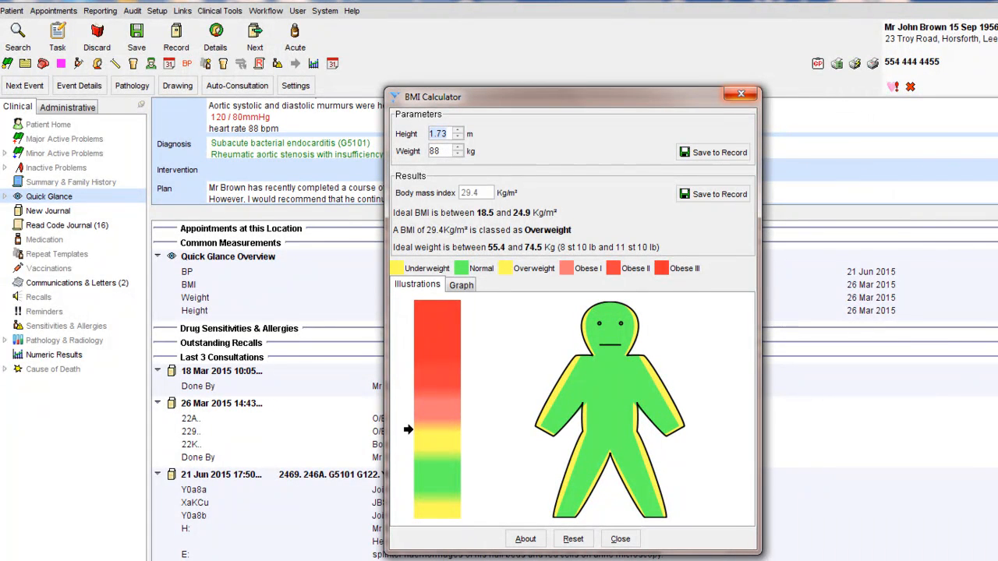
Step: Set height to 1.76 m and save height and 93 kg weight to the record
text(1.76)
click(445, 150)
text(93)
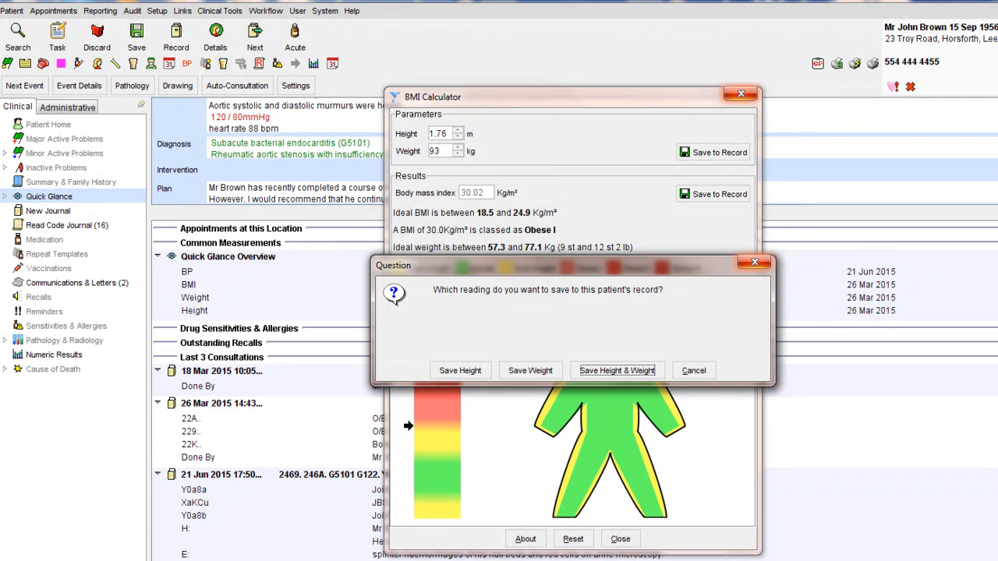
click(616, 370)
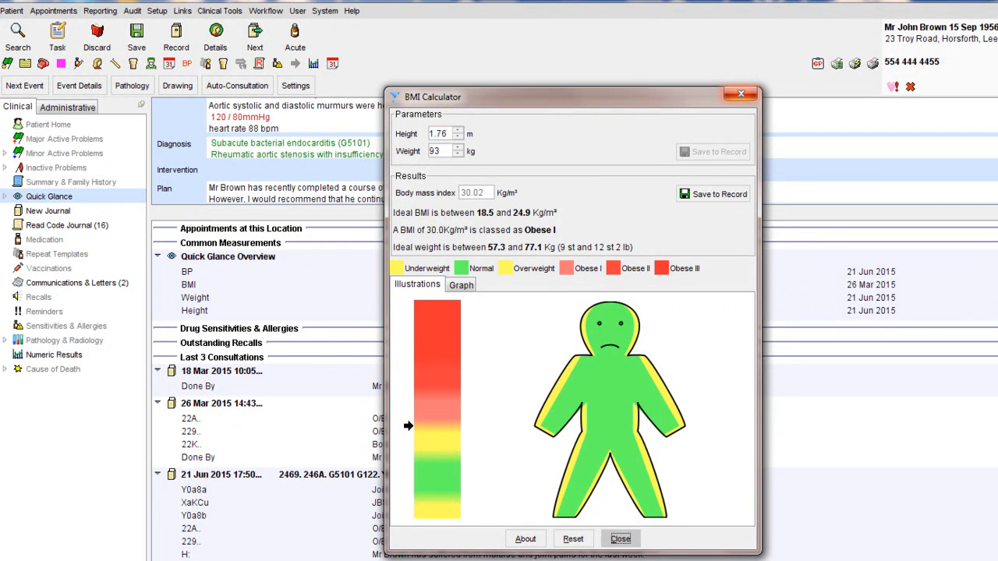
click(621, 539)
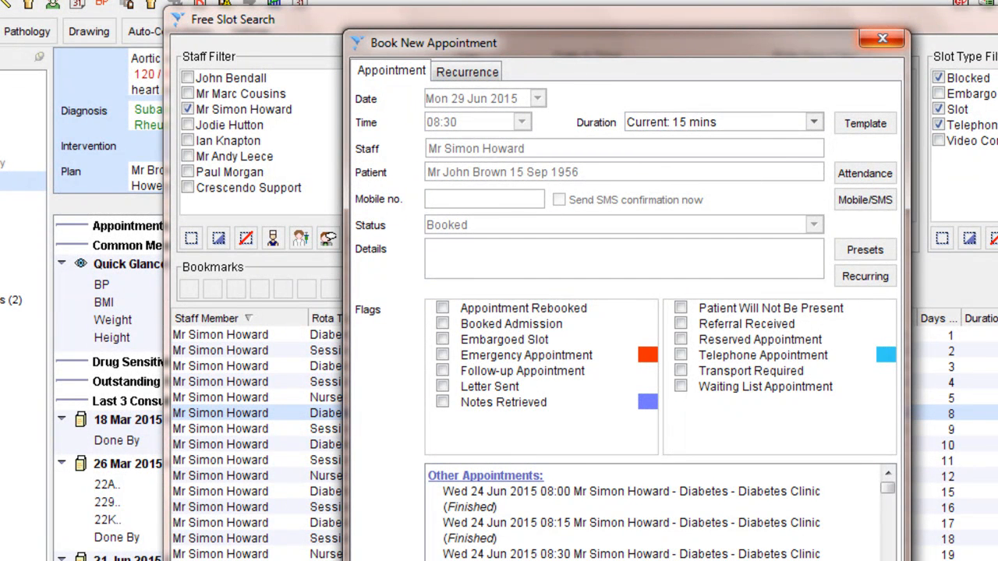
Step: Book the 29 June 08:30 appointment noting 'please carry out the standard diabetes tests.'
text(please carry out the standard diabetes tests.)
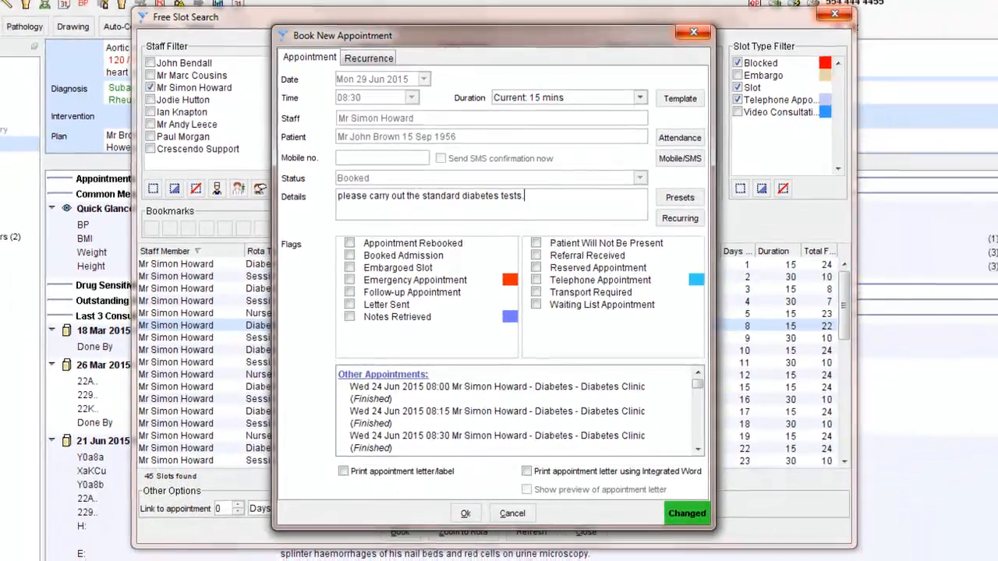
click(465, 513)
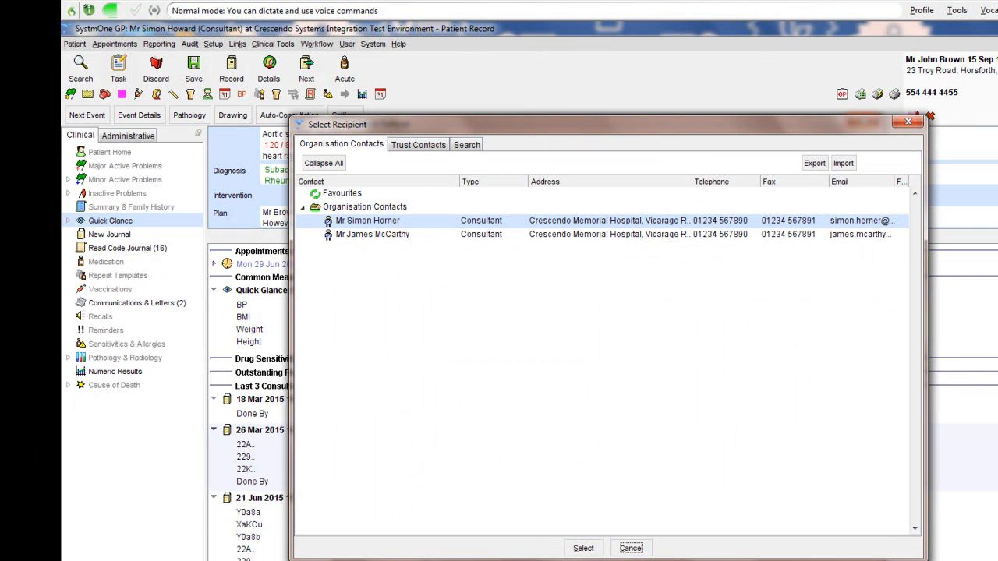
Step: Refer to the hospital consultant, code 'Referral to community diabetes service', and start the Word letter
click(583, 548)
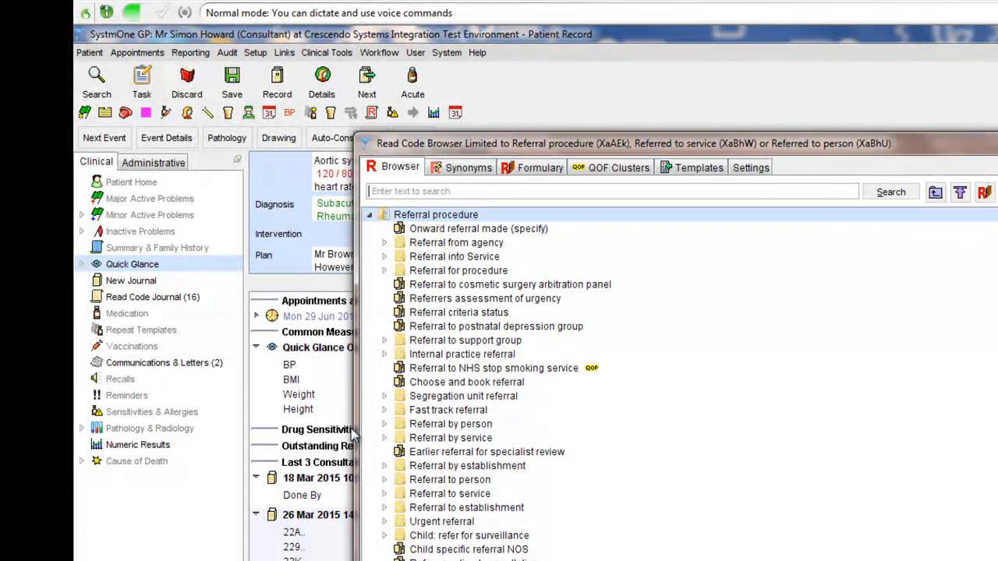
text(referral to community diabetes service)
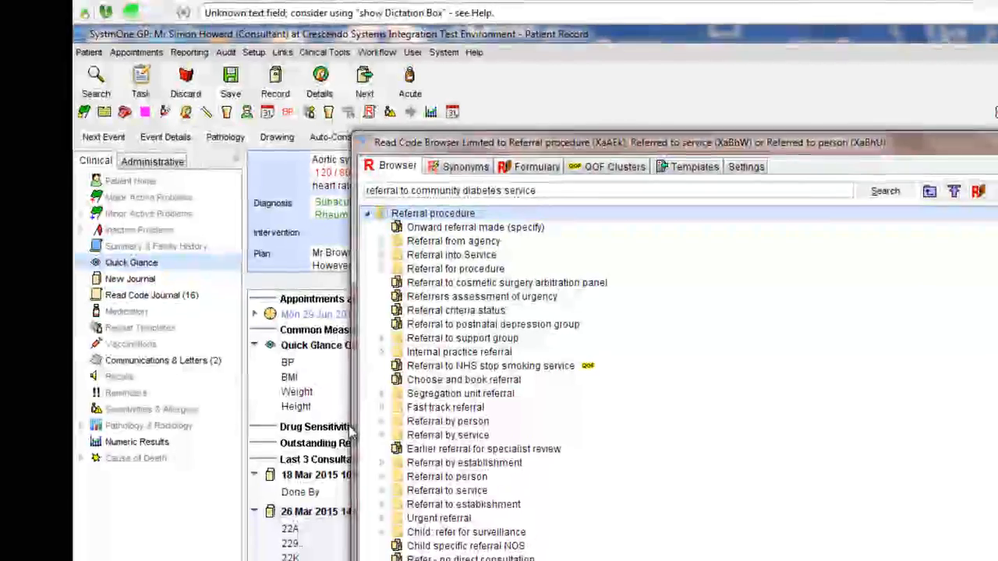
click(885, 190)
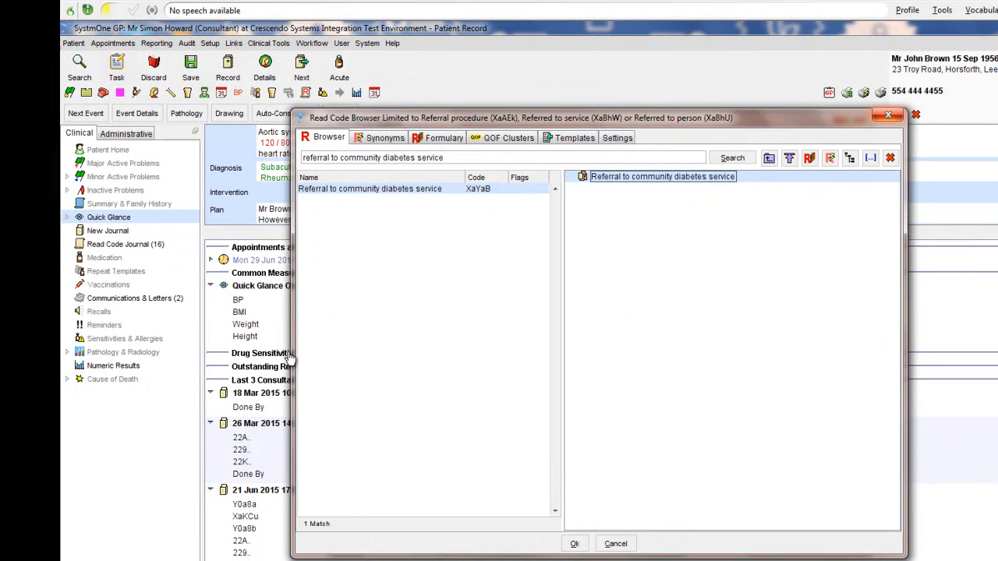
click(575, 543)
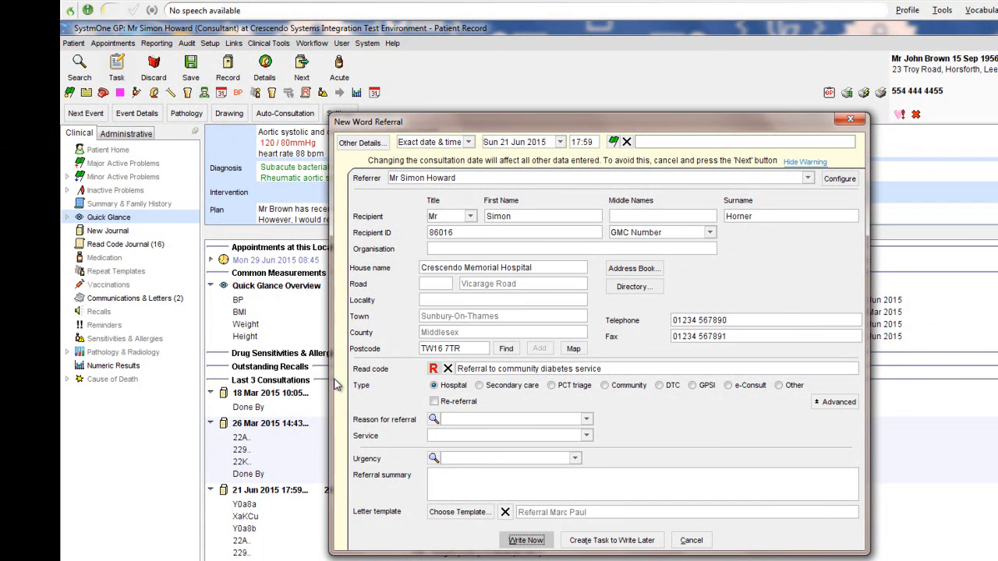
click(525, 540)
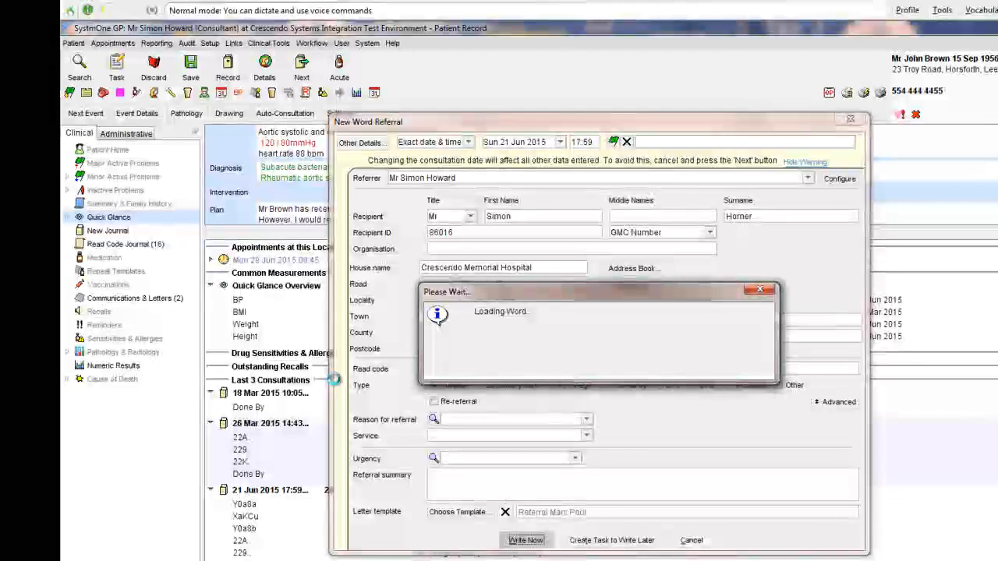
click(525, 541)
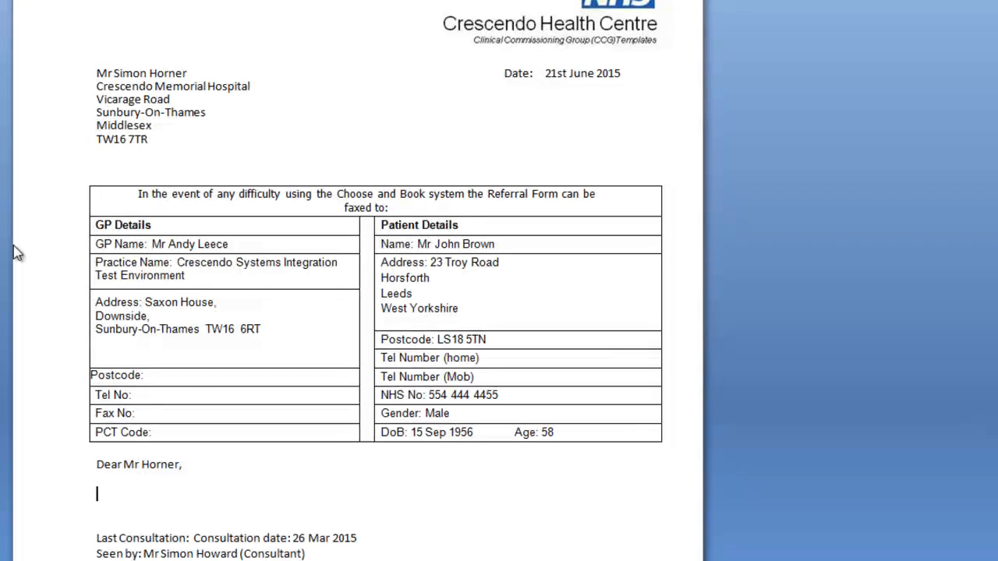
Step: Write the letter body about John Brown and his 29 June 2015 8:30 AM booking, checking the signature
text(Please would you see my patient, John Brown. Mr Brown has recently been diagnosed with)
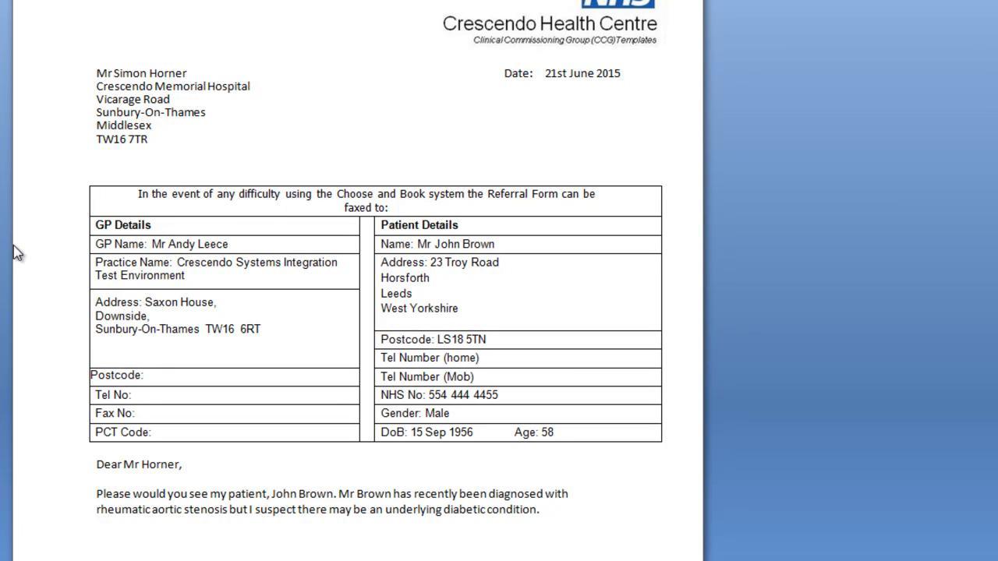
text(Therefore, I have booked him into your clinic on Monday, 29 June 2015 at 8:30 AM.)
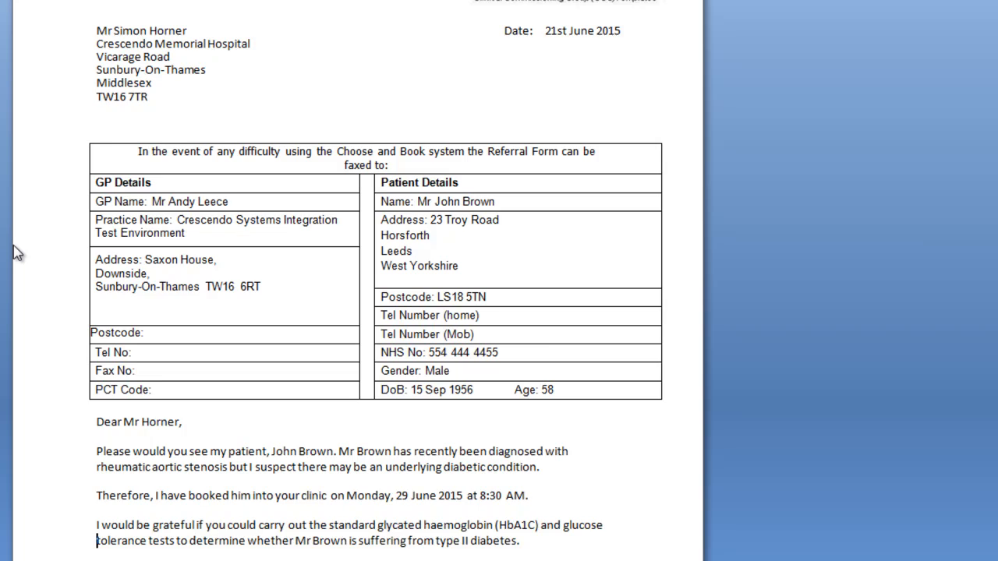
scroll(down, 3)
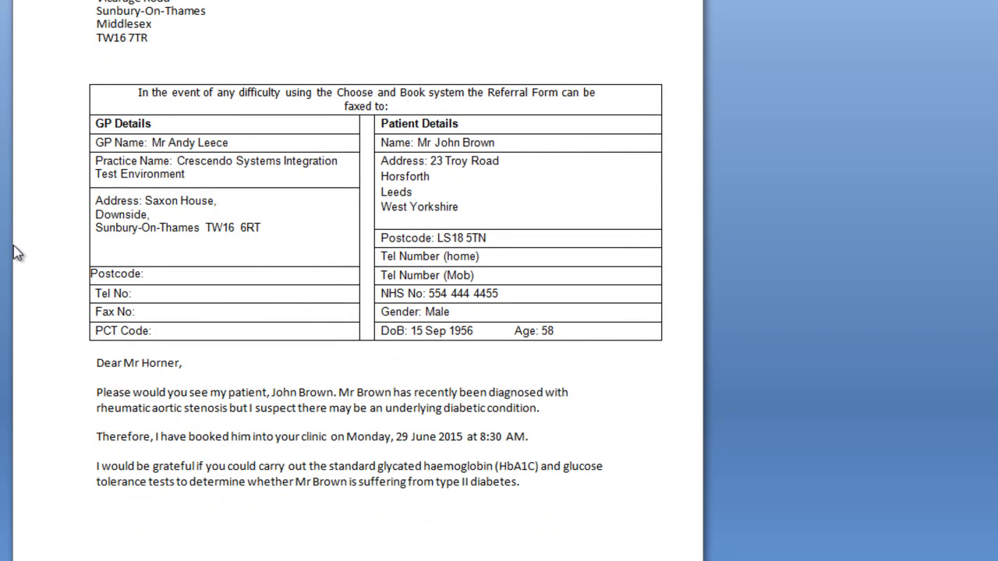
scroll(down, 3)
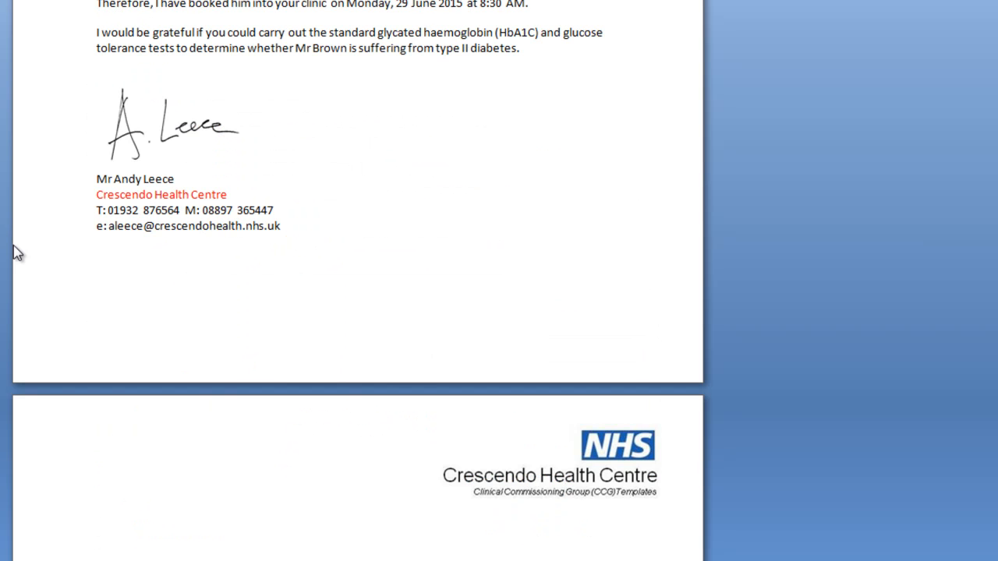